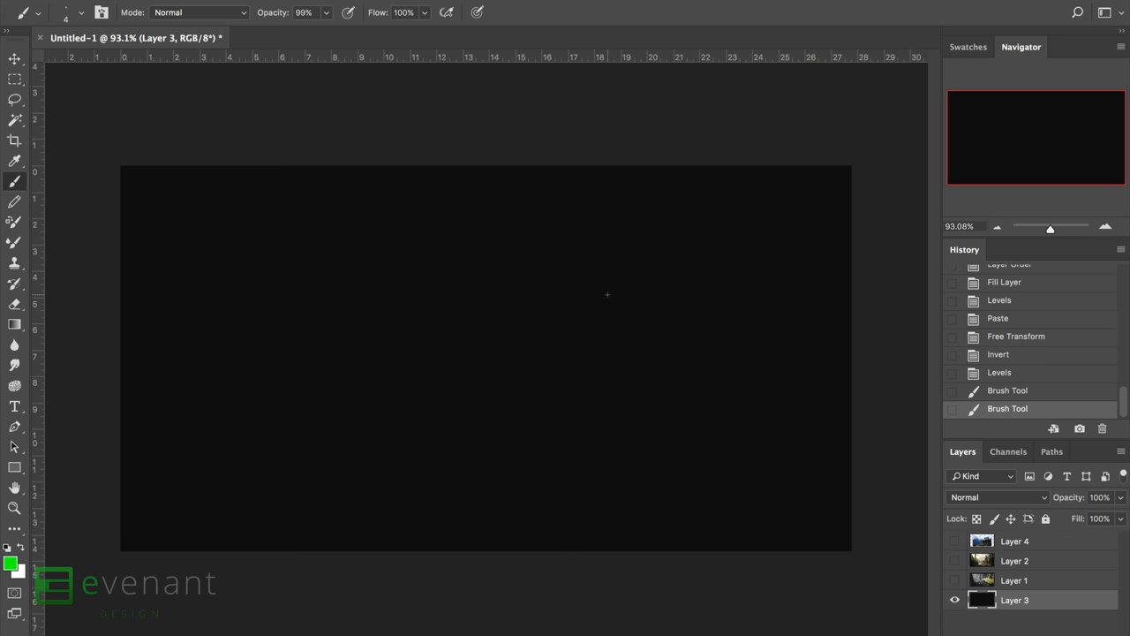
{"action": "mouse_move", "coordinate": [600, 229]}
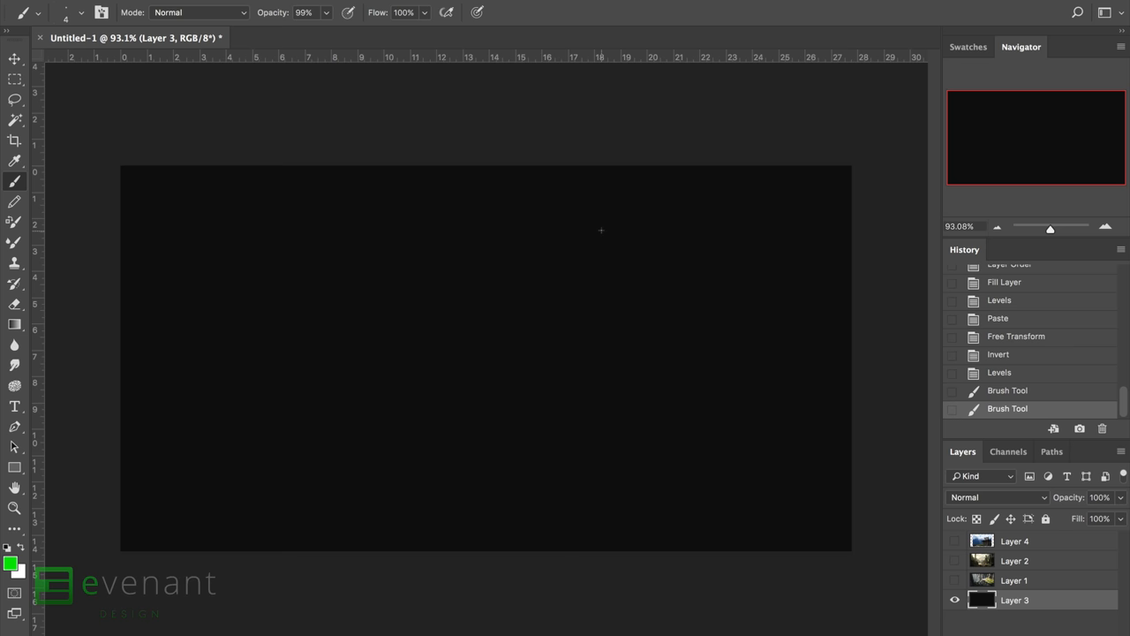
{"action": "mouse_move", "coordinate": [602, 228]}
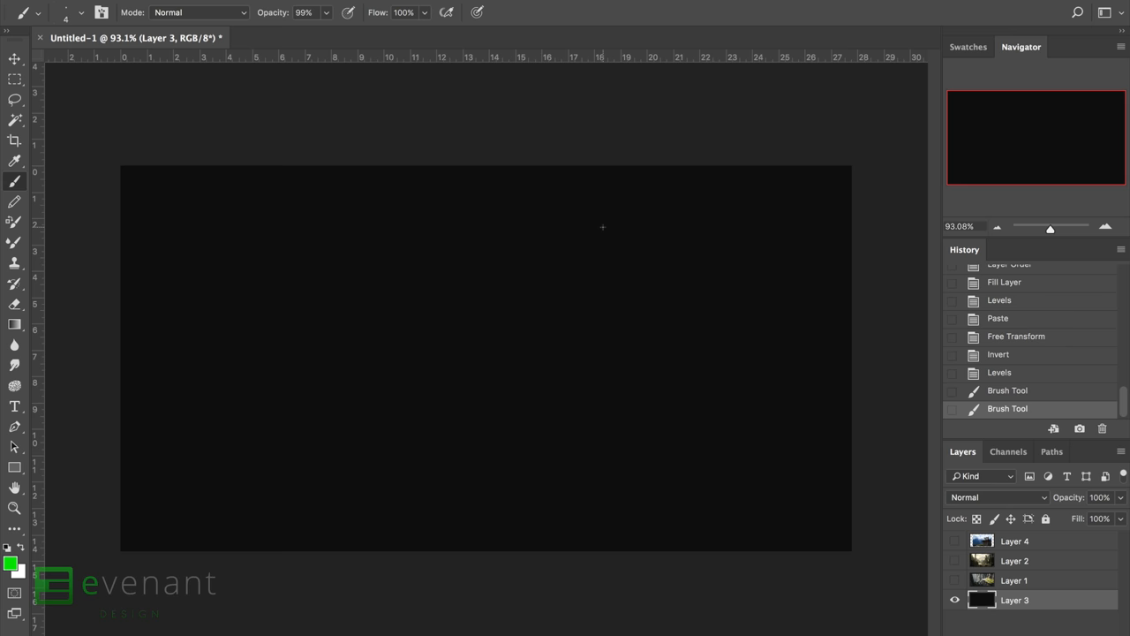
{"action": "mouse_move", "coordinate": [604, 233]}
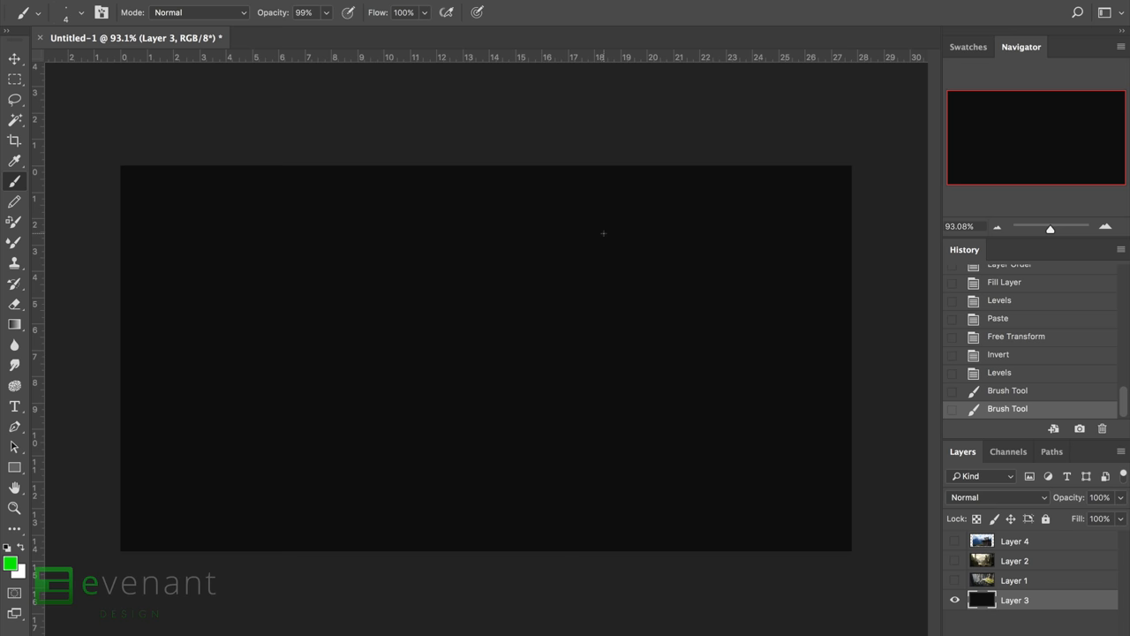
{"action": "mouse_move", "coordinate": [544, 127]}
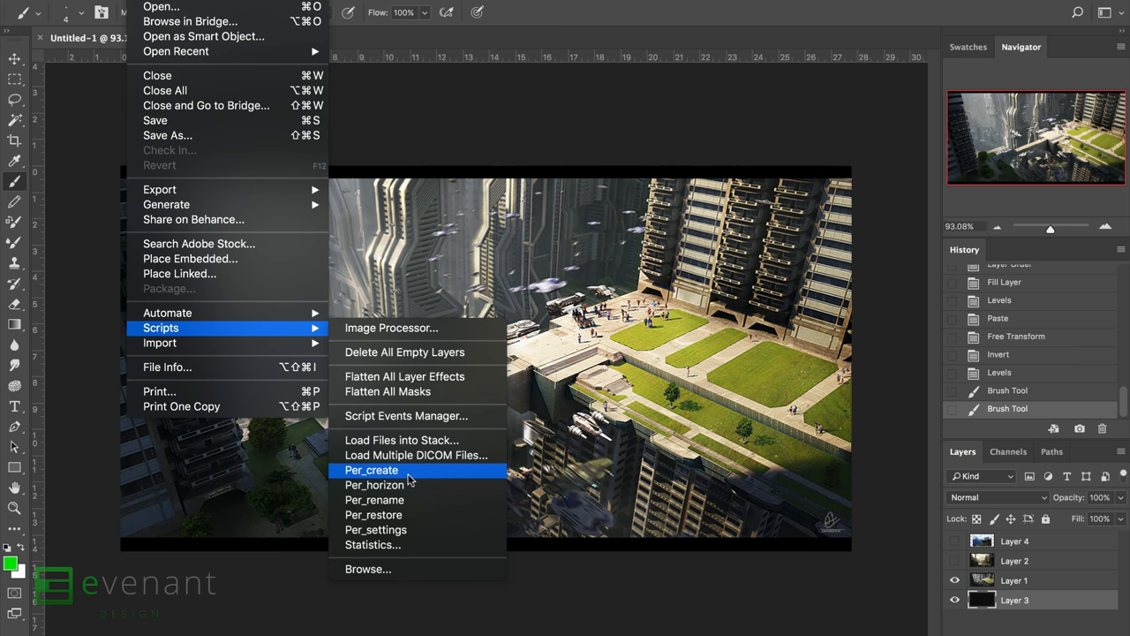
{"action": "mouse_move", "coordinate": [406, 530]}
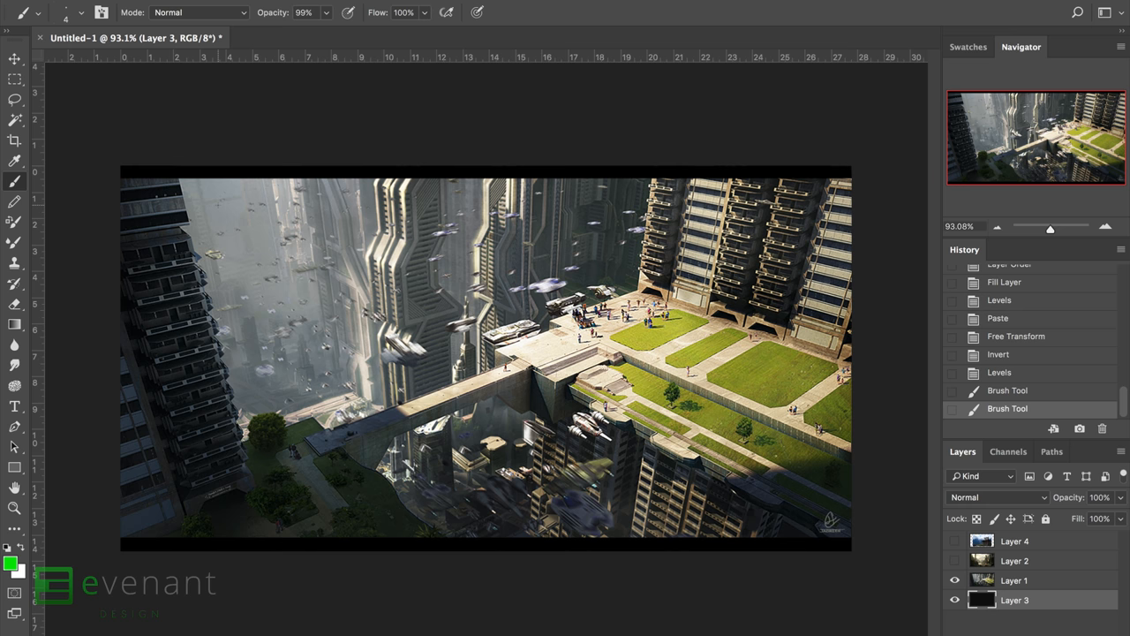
Step: Sketch a green brush line along a tower edge on a new layer
{"action": "left_click", "coordinate": [1013, 579]}
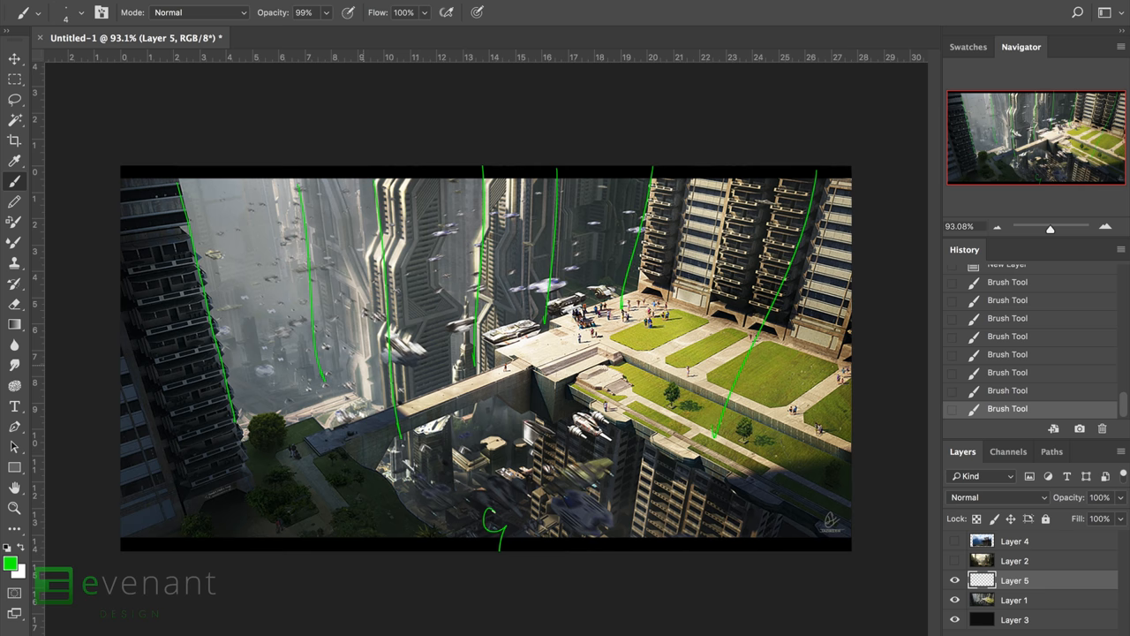
{"action": "left_click_drag", "start_coordinate": [309, 424], "coordinate": [409, 526]}
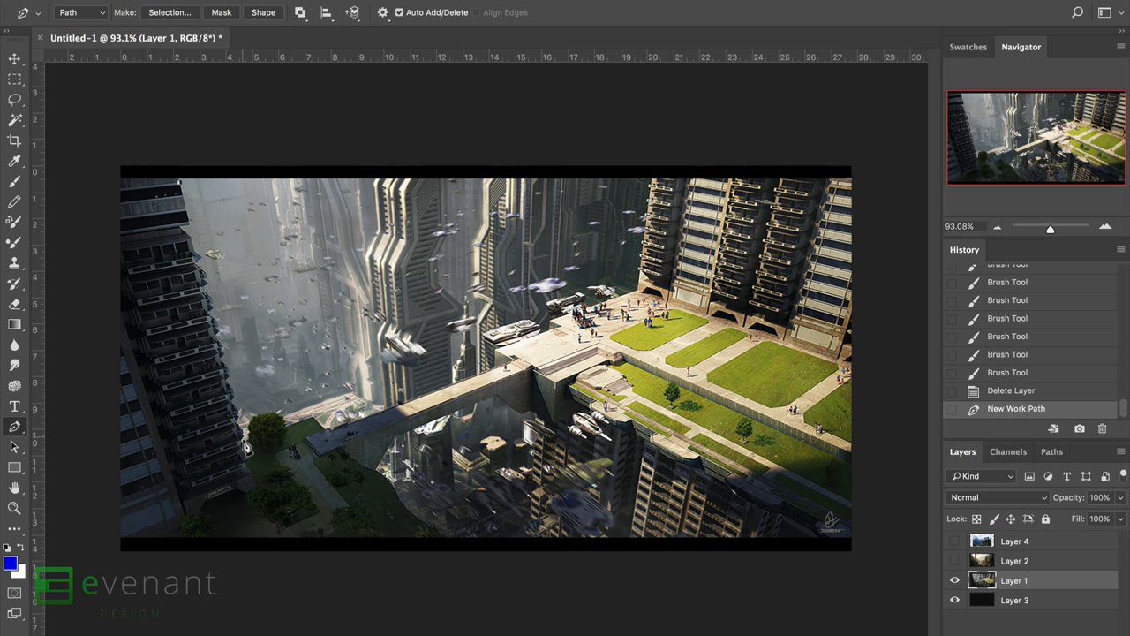
Step: Mark two perspective lines over the towers as Pen-tool path components
{"action": "left_click", "coordinate": [247, 445]}
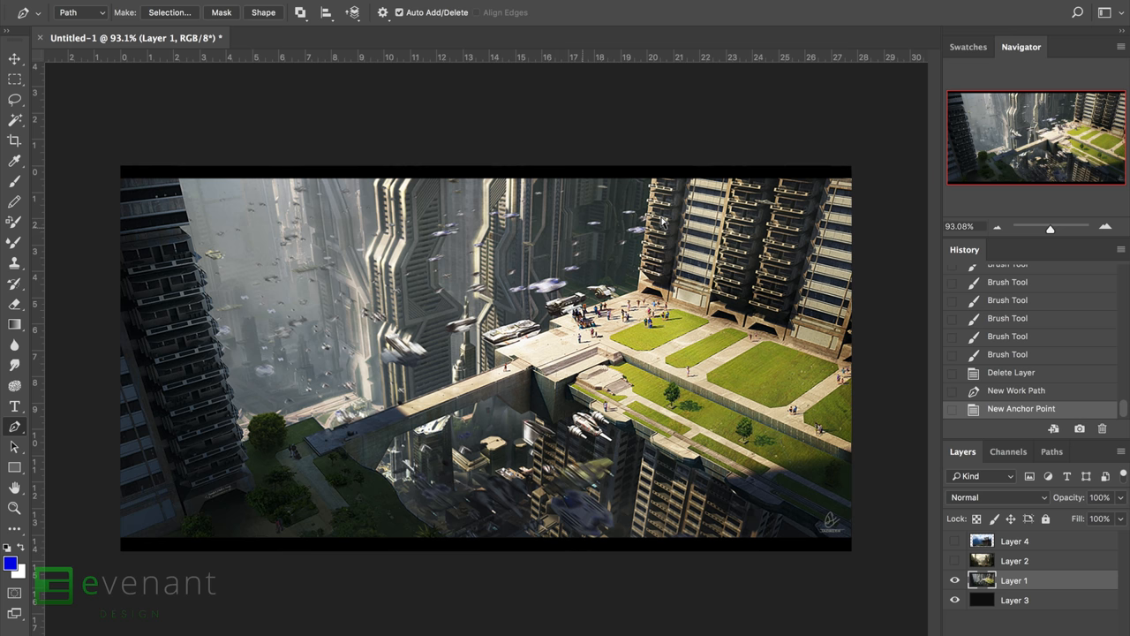
{"action": "mouse_move", "coordinate": [244, 349]}
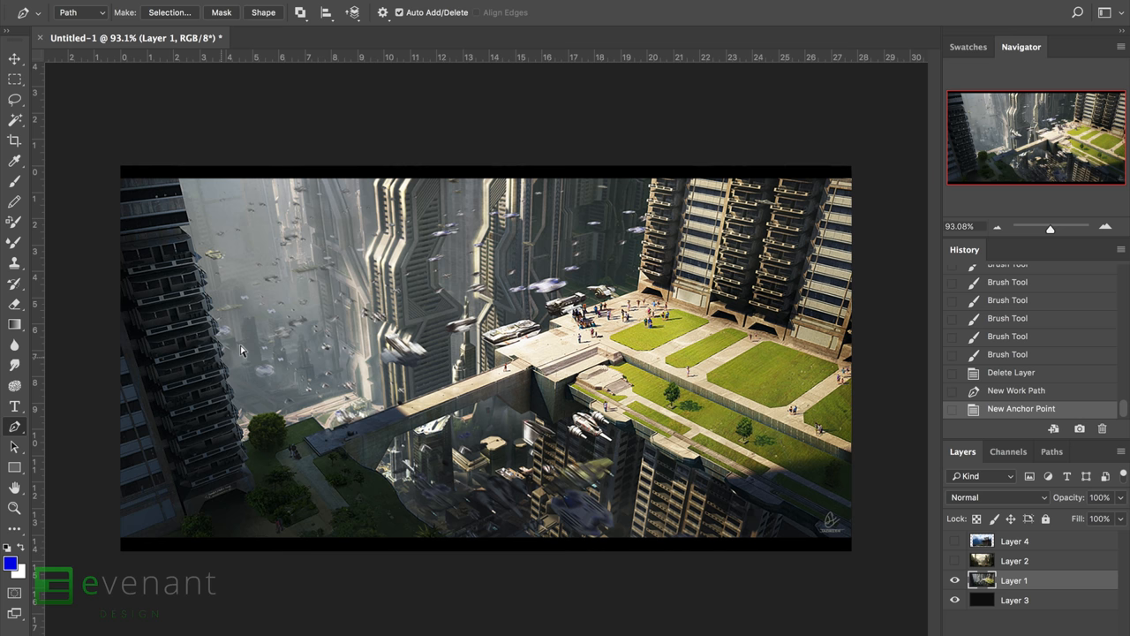
{"action": "mouse_move", "coordinate": [580, 320]}
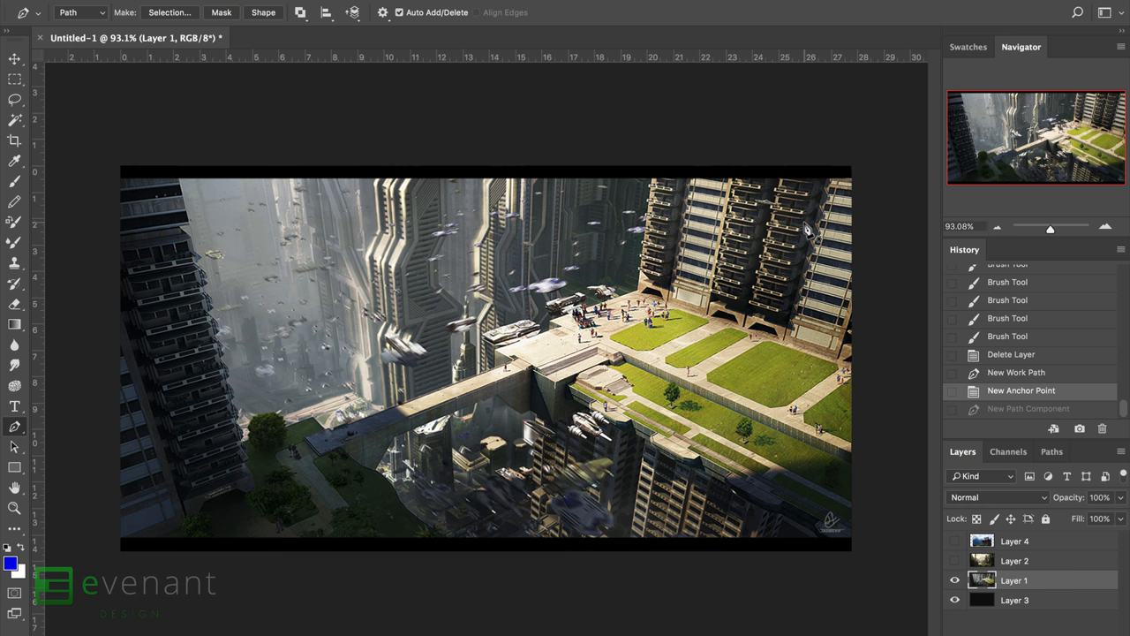
{"action": "left_click", "coordinate": [774, 272]}
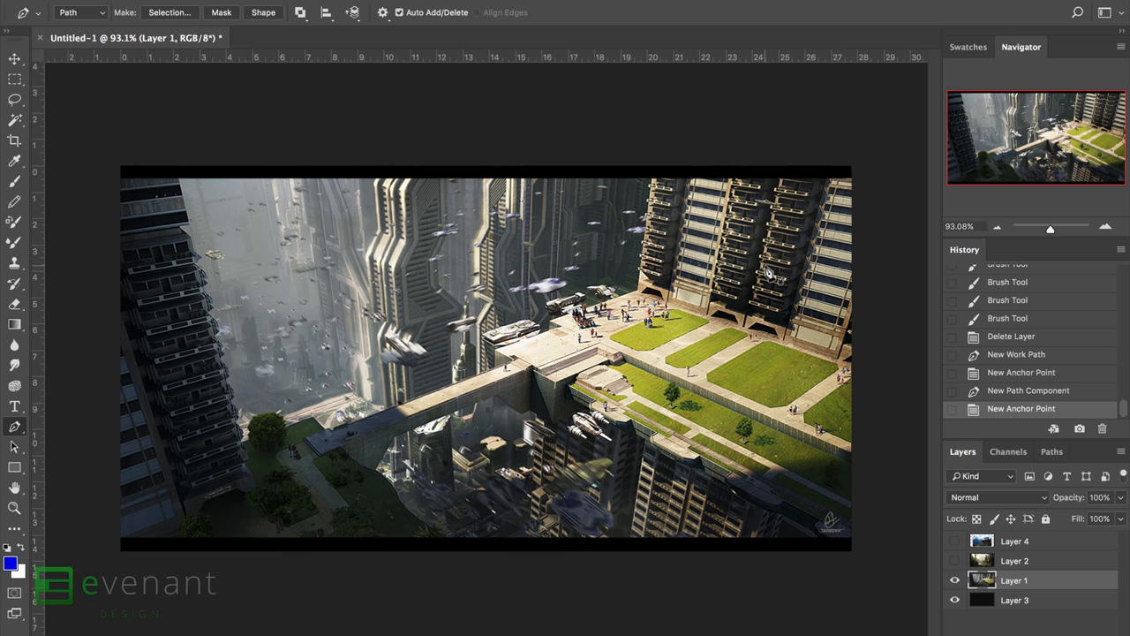
{"action": "left_click", "coordinate": [39, 11]}
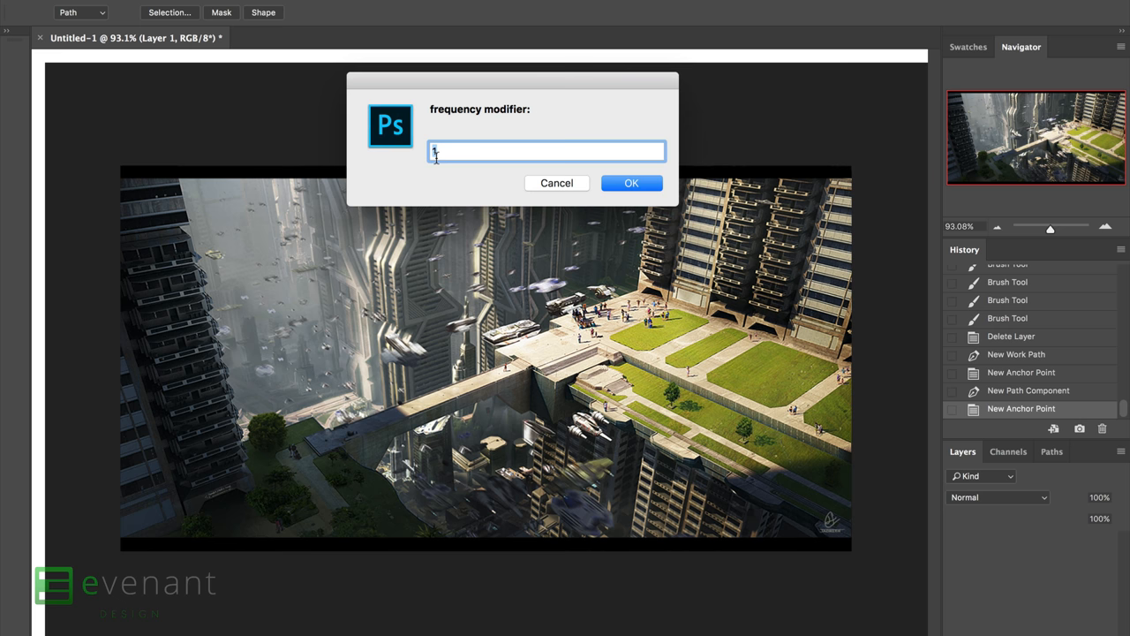
Step: Run Per_create at frequency modifier 1 to build the grid layer over the city
{"action": "left_click", "coordinate": [630, 182]}
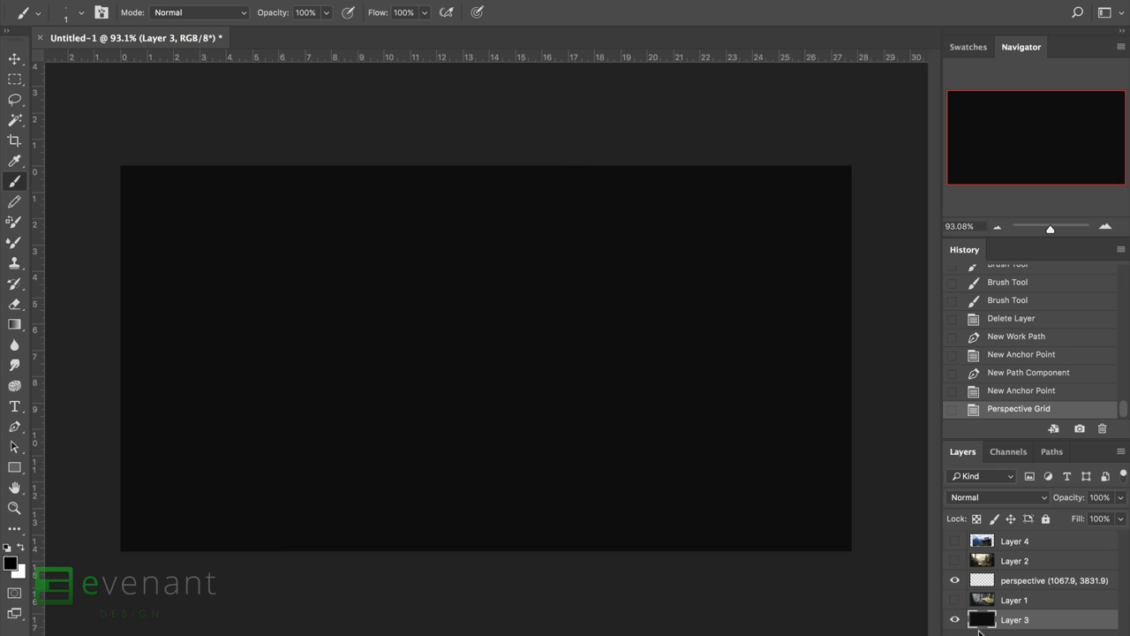
{"action": "left_click", "coordinate": [953, 618]}
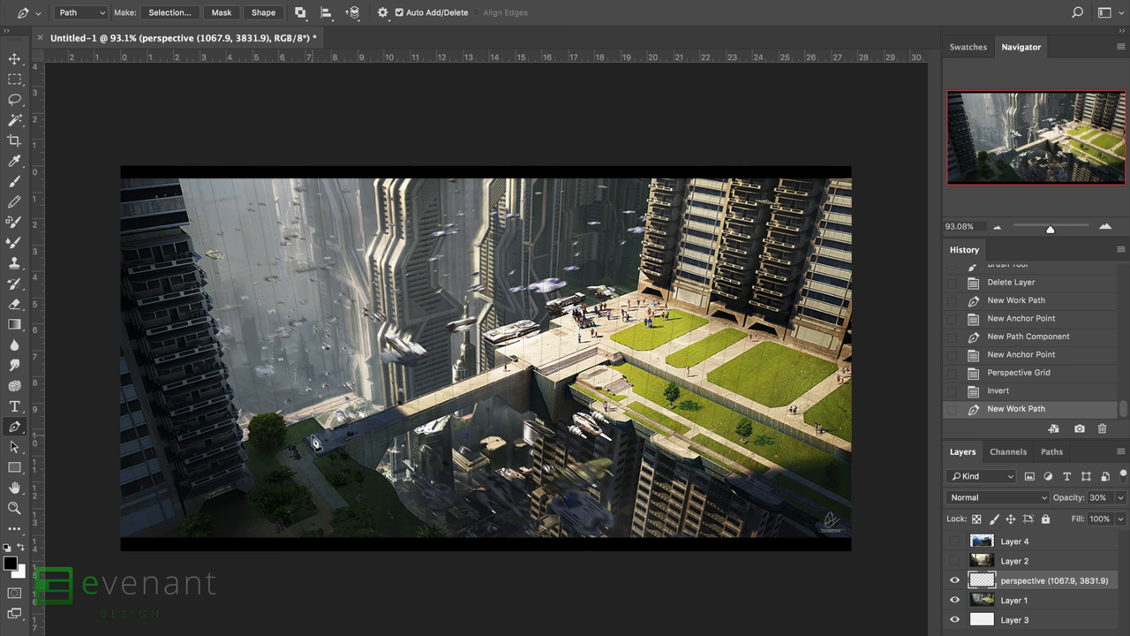
Step: Trace a new two-line path and regenerate the grid at frequency modifier 2
{"action": "left_click", "coordinate": [851, 385]}
{"action": "type", "text": "2"}
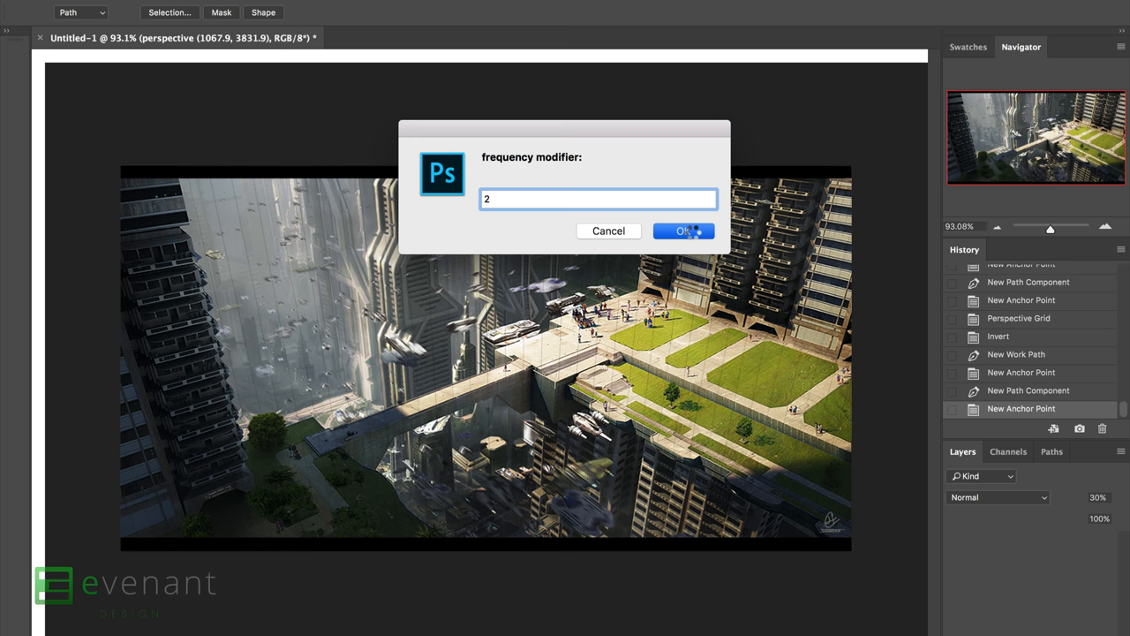
{"action": "left_click", "coordinate": [682, 230]}
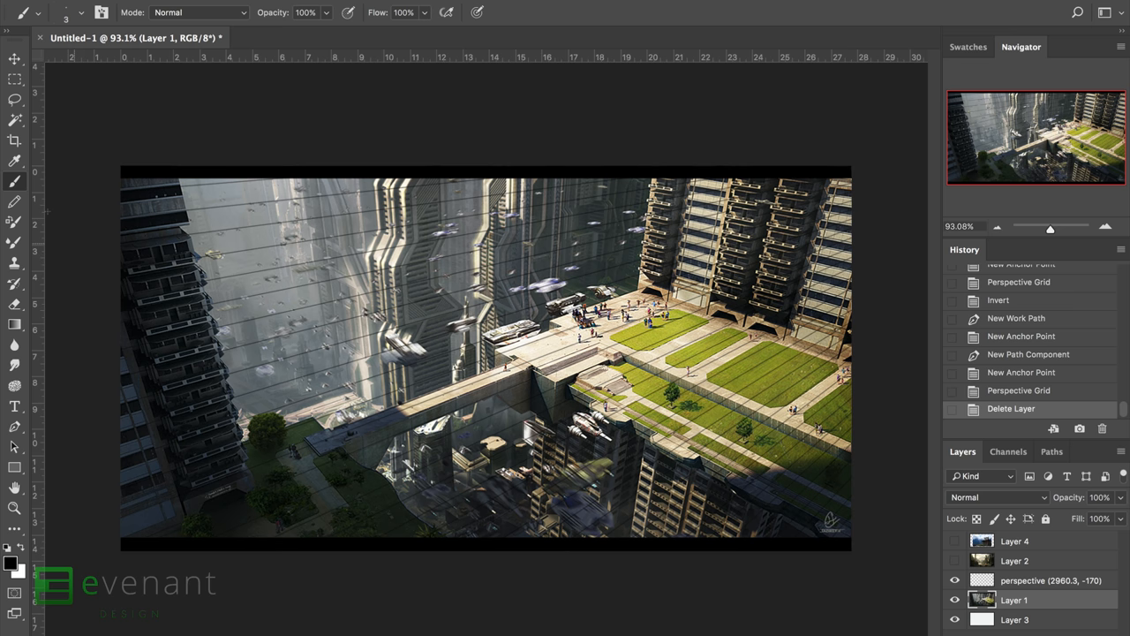
Step: Trace a path along the verticals and generate a second grid at frequency 2
{"action": "left_click", "coordinate": [247, 462]}
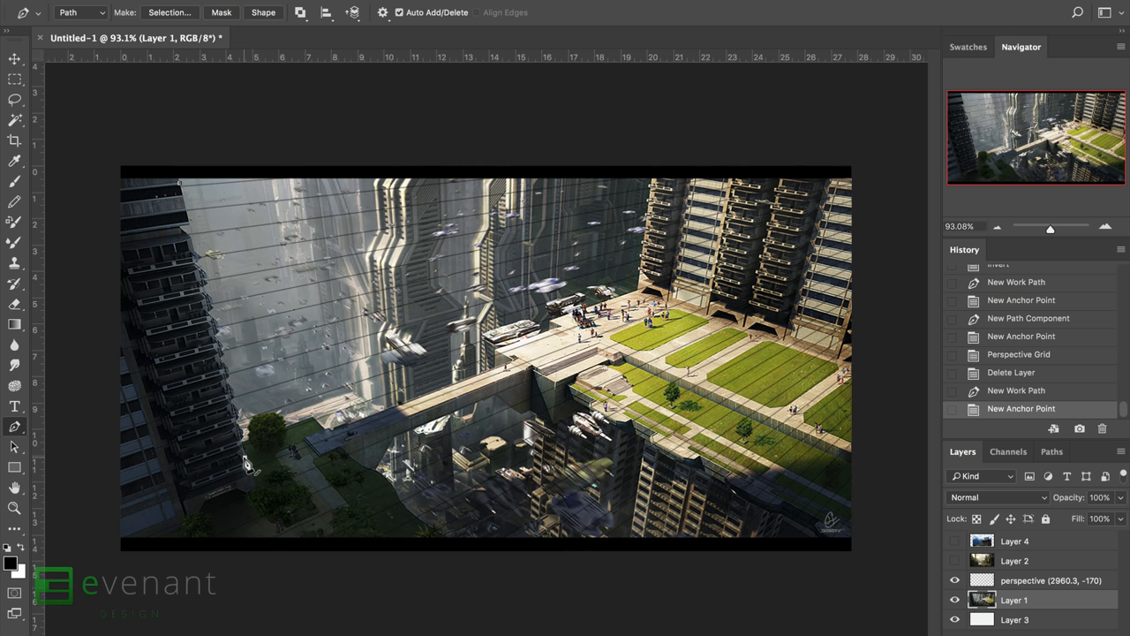
{"action": "mouse_move", "coordinate": [828, 191]}
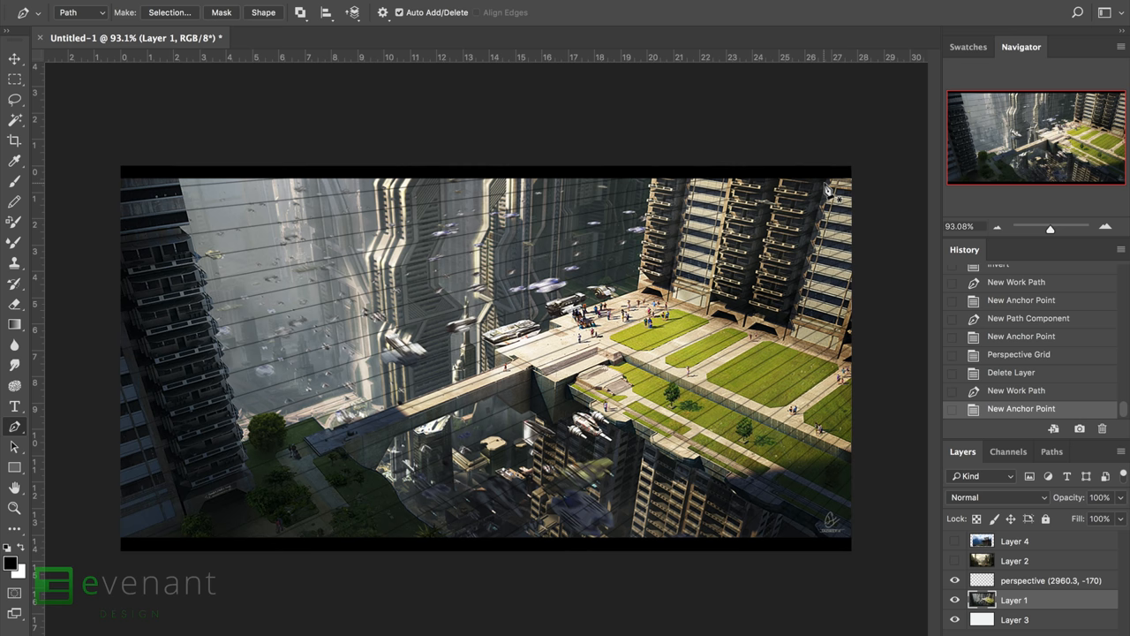
{"action": "left_click", "coordinate": [39, 9]}
{"action": "type", "text": "2"}
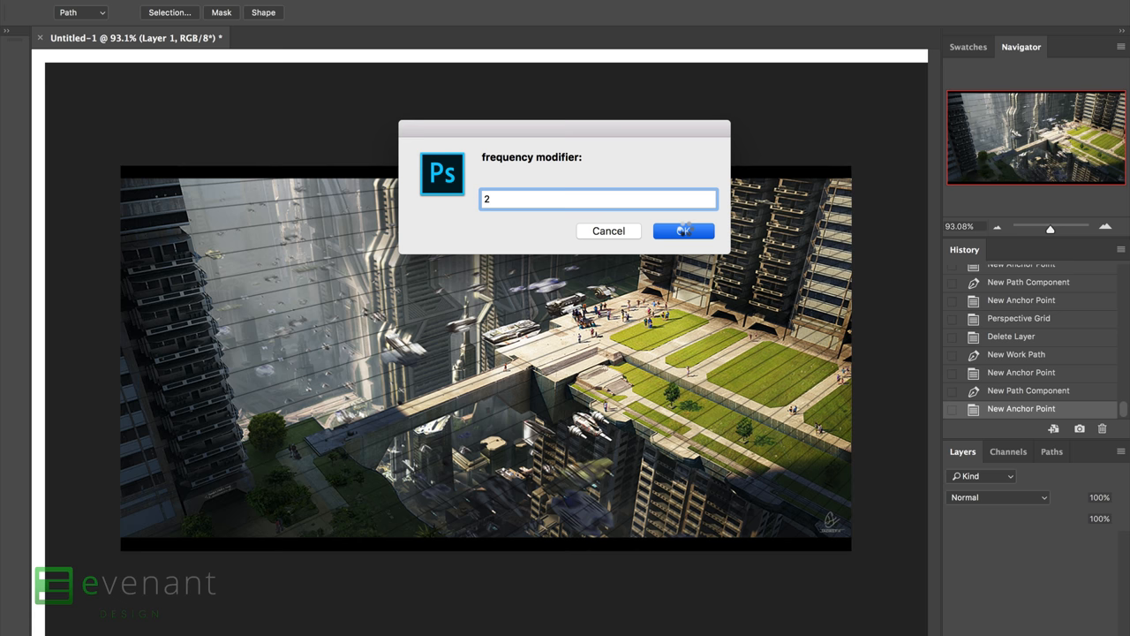
{"action": "left_click", "coordinate": [684, 230]}
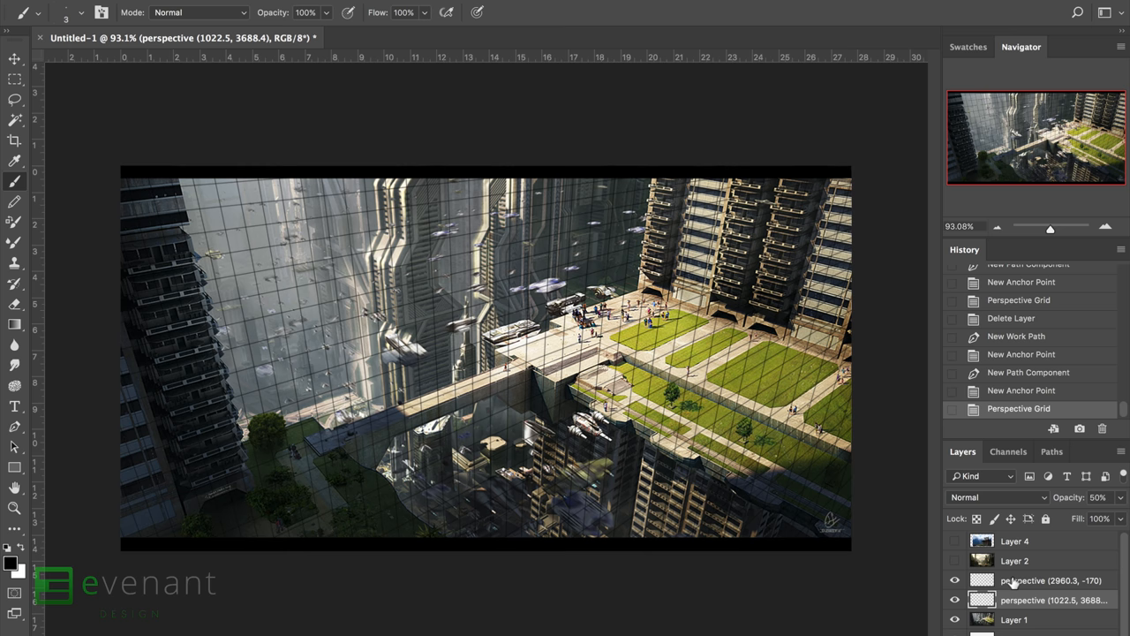
Step: Place another vanishing point and generate a third grid layer at frequency 2
{"action": "left_click", "coordinate": [1049, 579]}
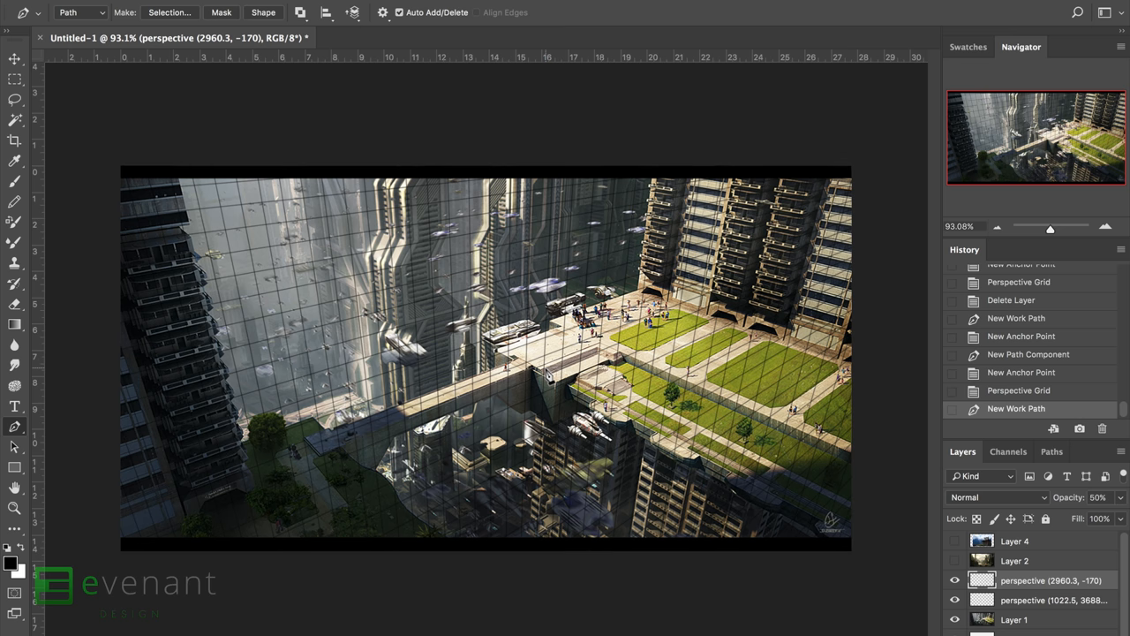
{"action": "mouse_move", "coordinate": [803, 516]}
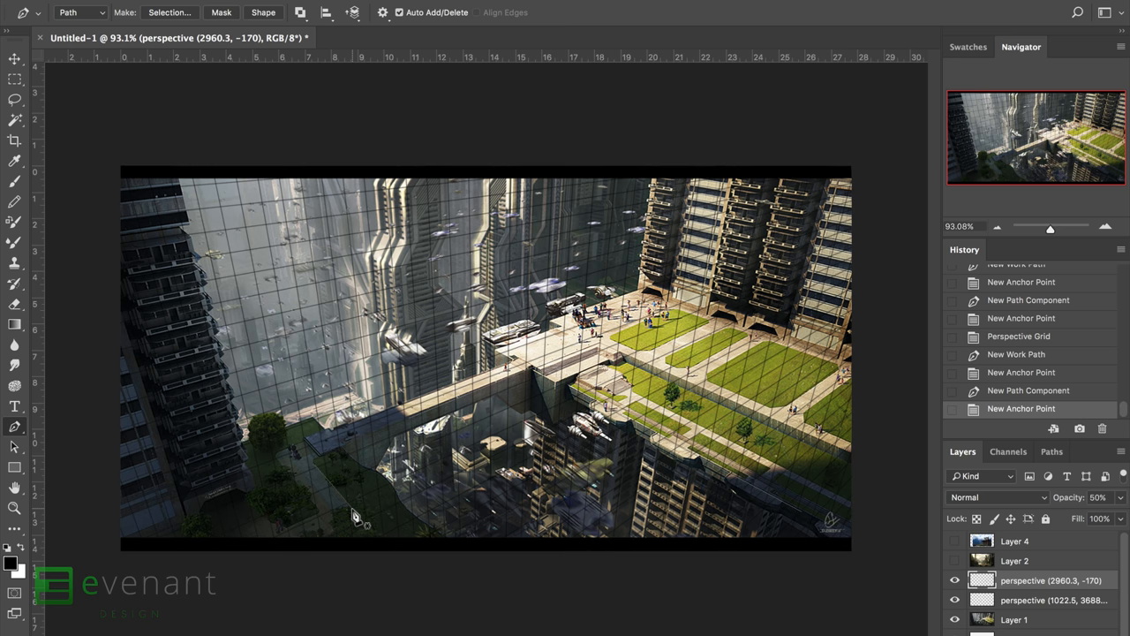
{"action": "mouse_move", "coordinate": [202, 185]}
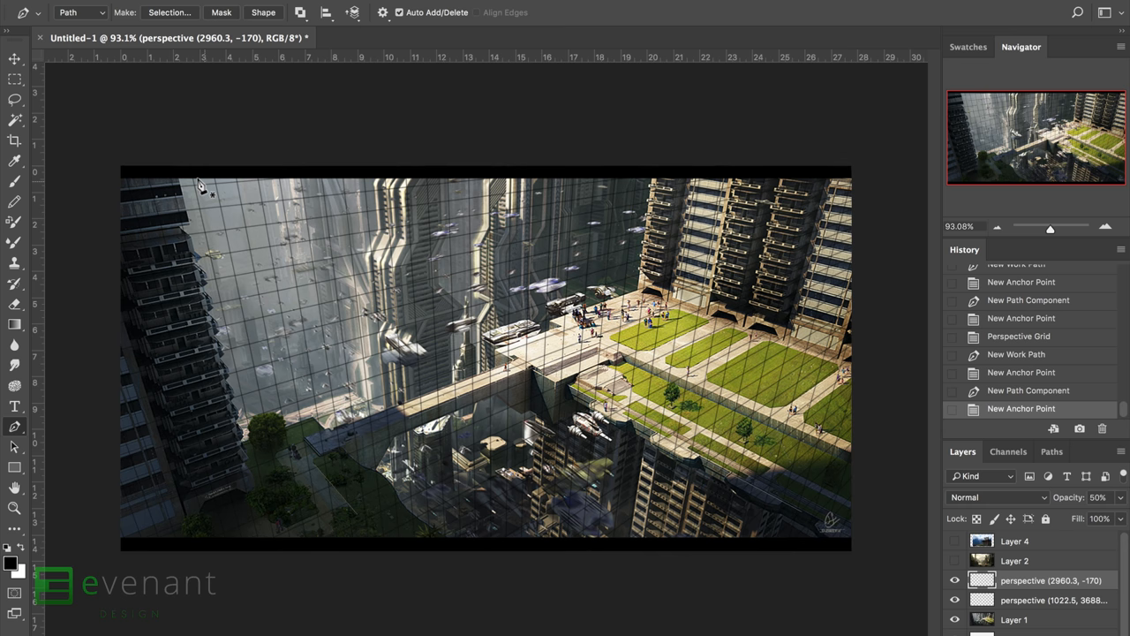
{"action": "mouse_move", "coordinate": [222, 236]}
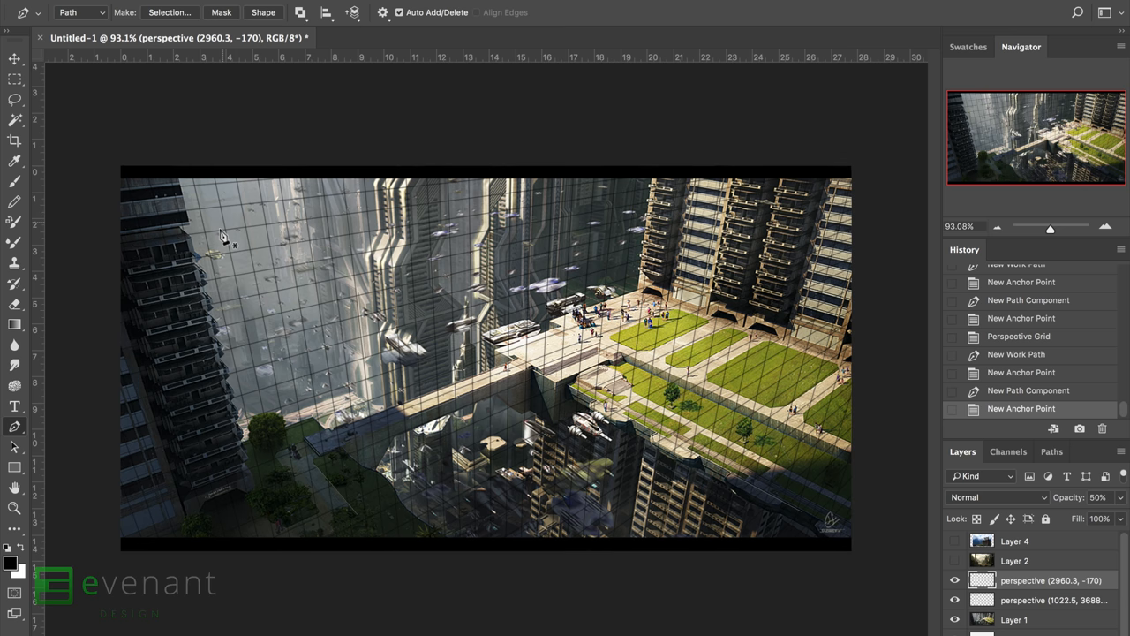
{"action": "left_click", "coordinate": [36, 9]}
{"action": "type", "text": "2"}
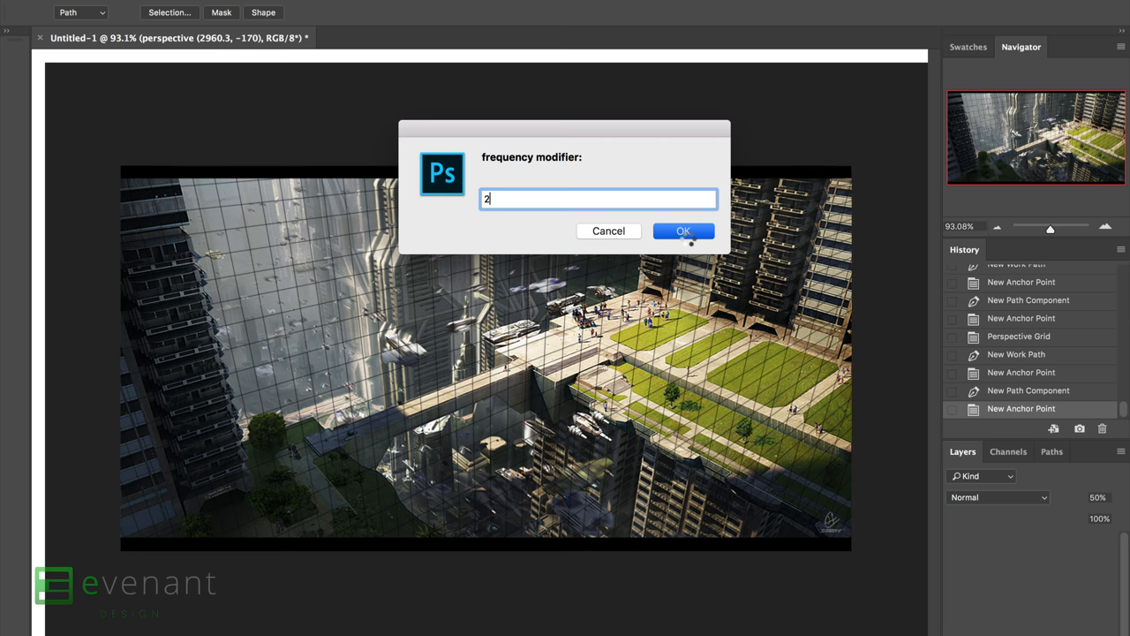
{"action": "left_click", "coordinate": [682, 230]}
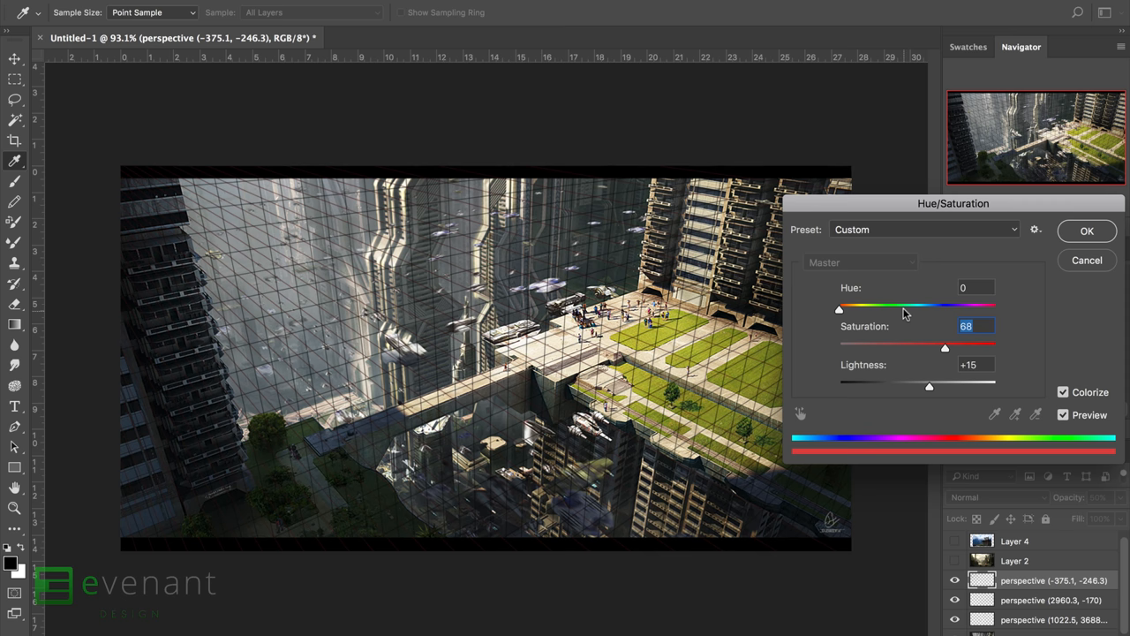
Step: Colorize the grid layers with Hue/Saturation, tinting them orange and green
{"action": "left_click", "coordinate": [1087, 230]}
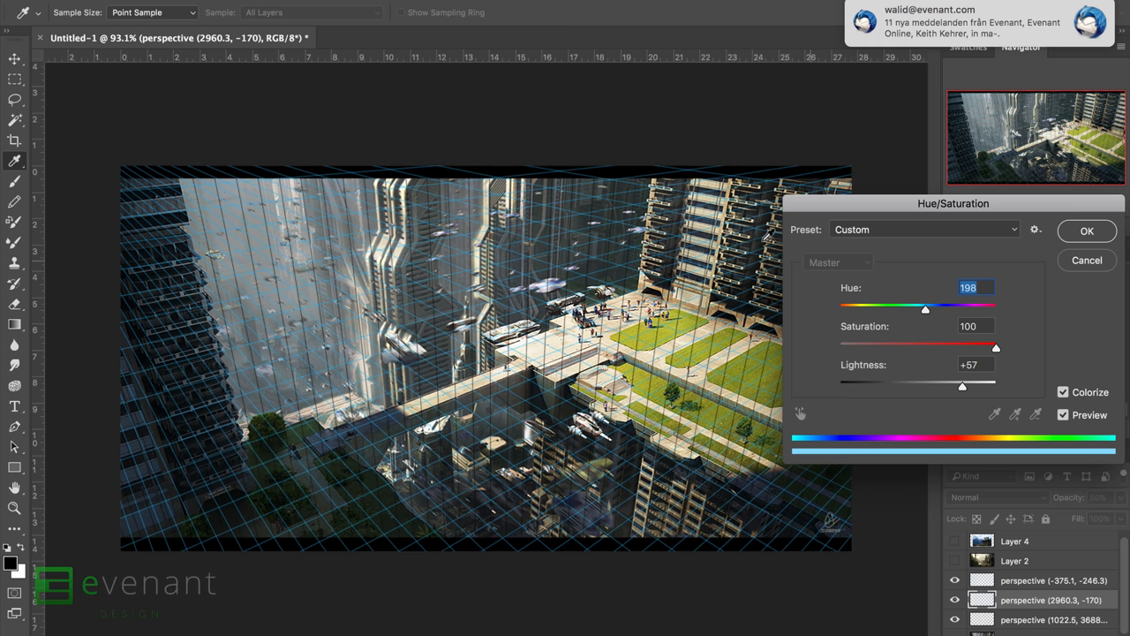
{"action": "left_click_drag", "start_coordinate": [925, 309], "coordinate": [856, 309]}
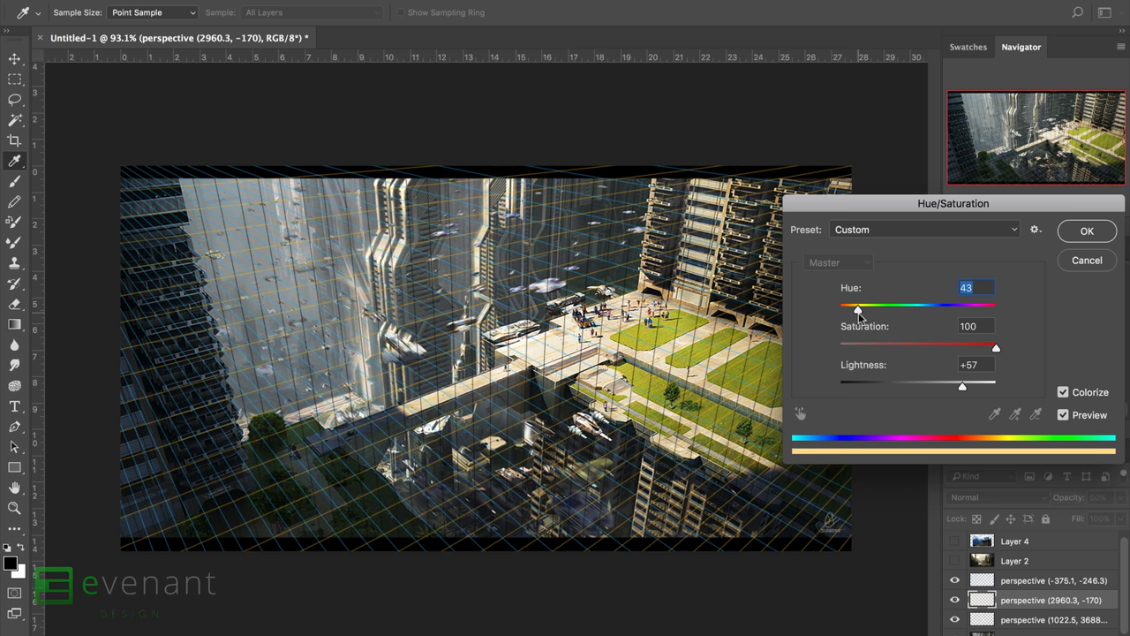
{"action": "left_click_drag", "start_coordinate": [856, 307], "coordinate": [840, 307]}
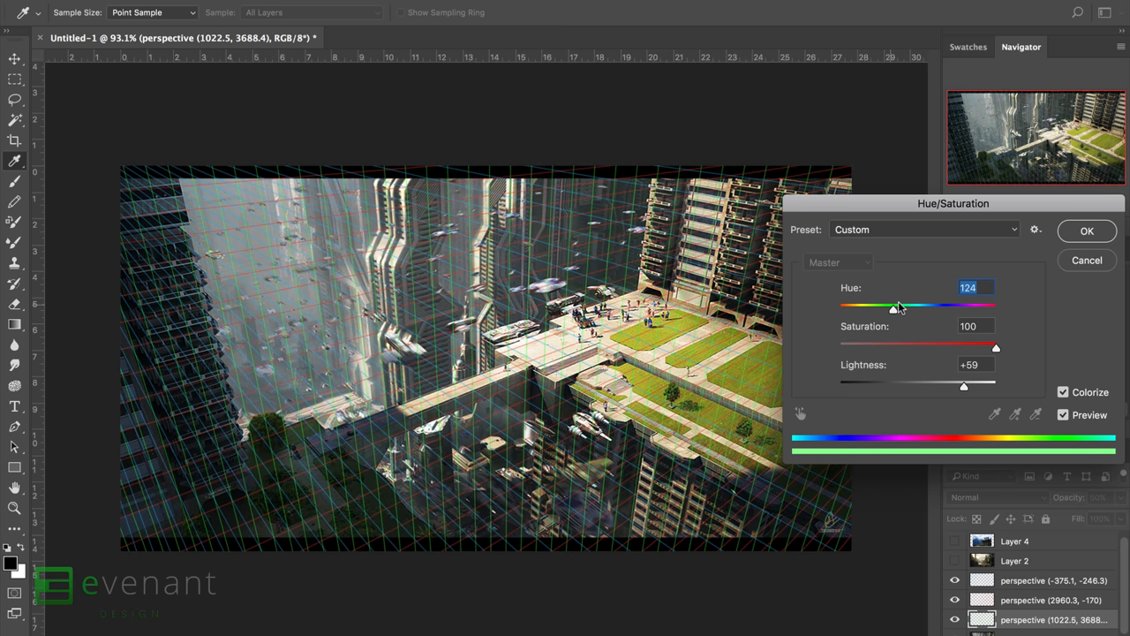
{"action": "left_click", "coordinate": [1088, 229]}
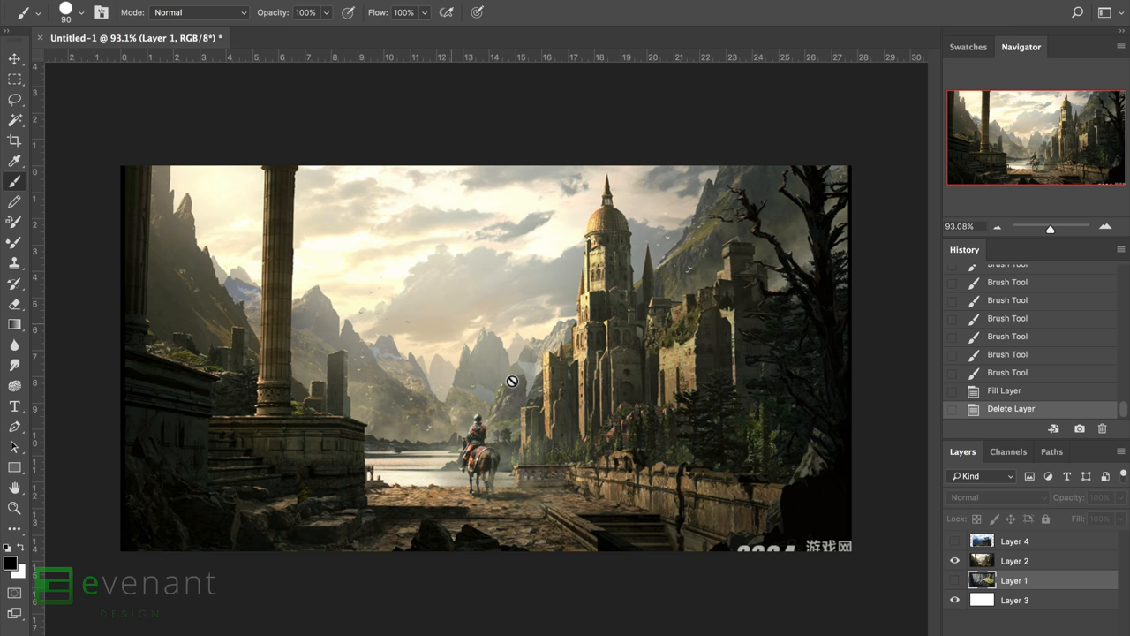
{"action": "mouse_move", "coordinate": [545, 374]}
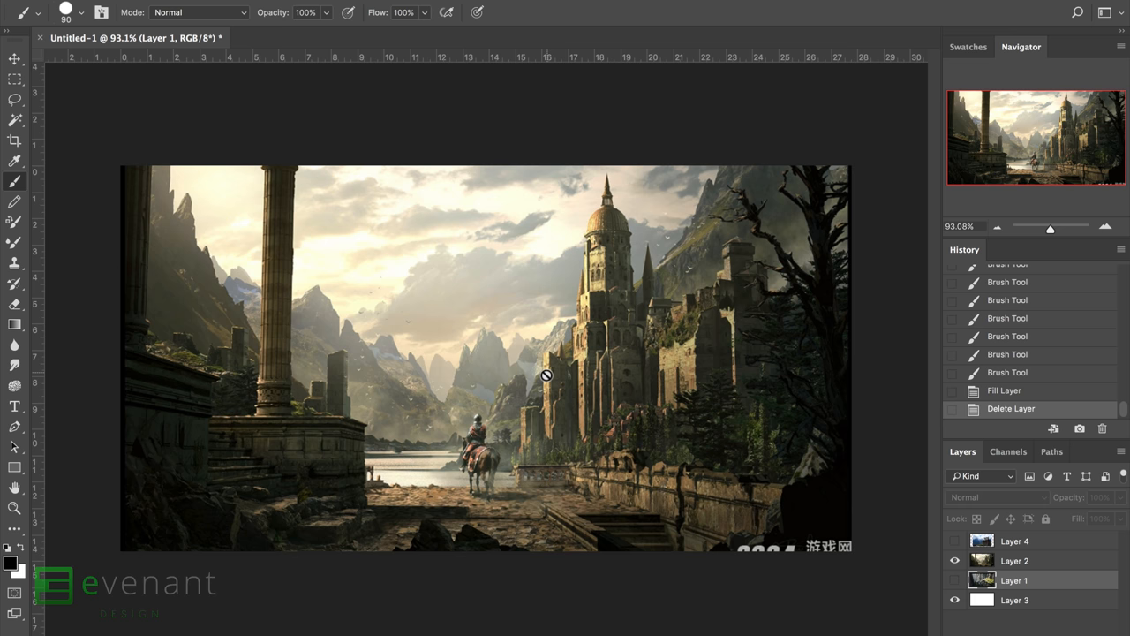
{"action": "mouse_move", "coordinate": [600, 228]}
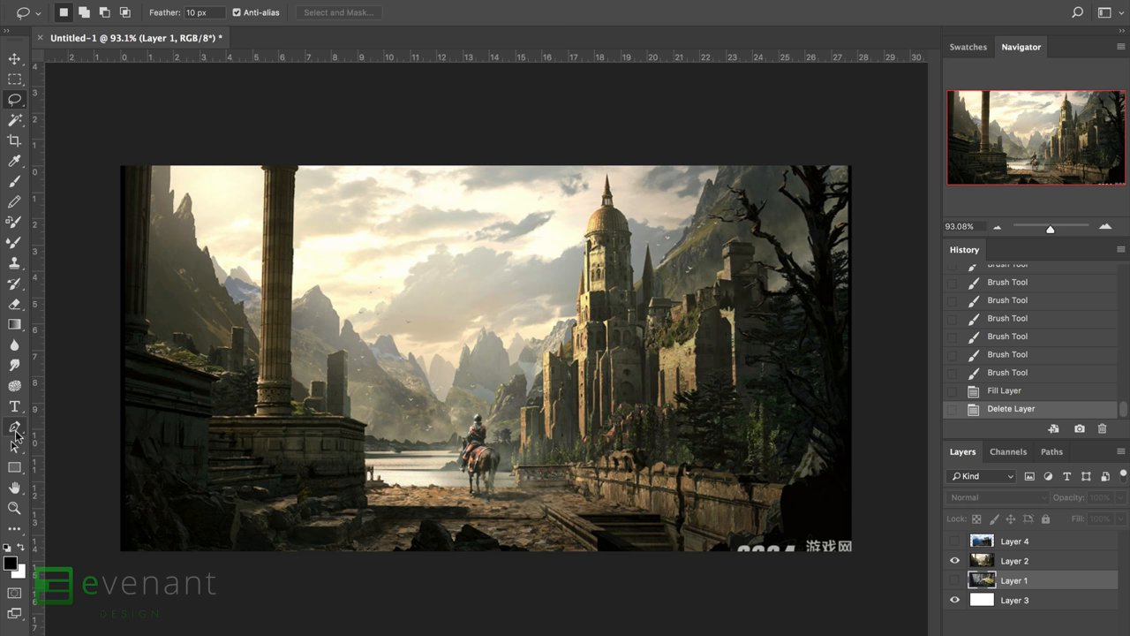
Step: Mark a vanishing point on the castle painting with the Pen tool
{"action": "left_click", "coordinate": [15, 431]}
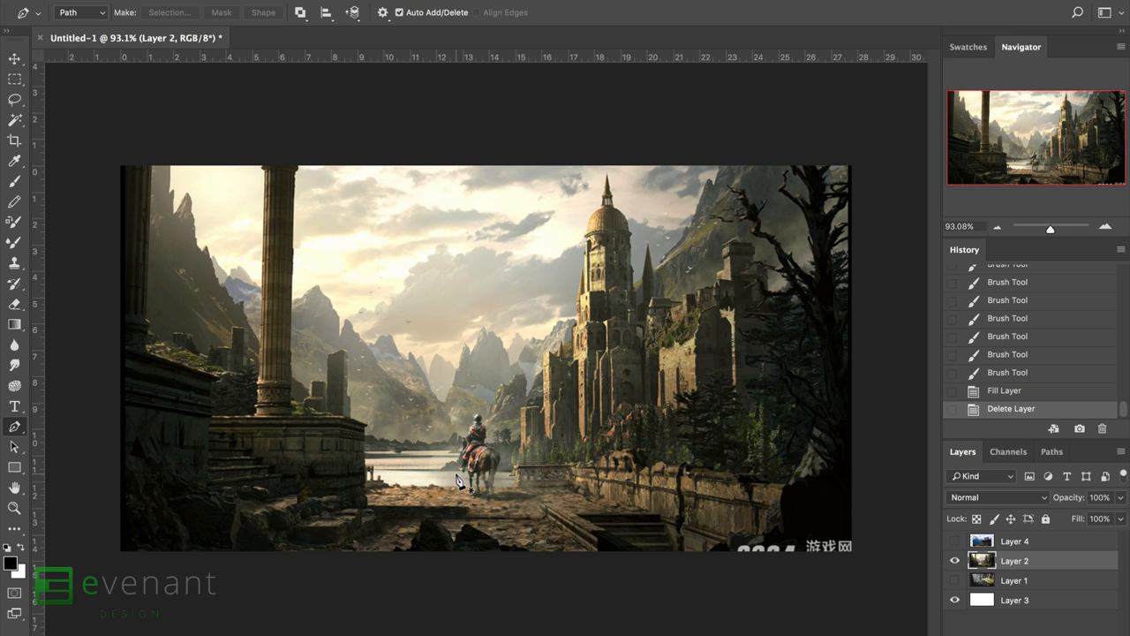
{"action": "mouse_move", "coordinate": [768, 509]}
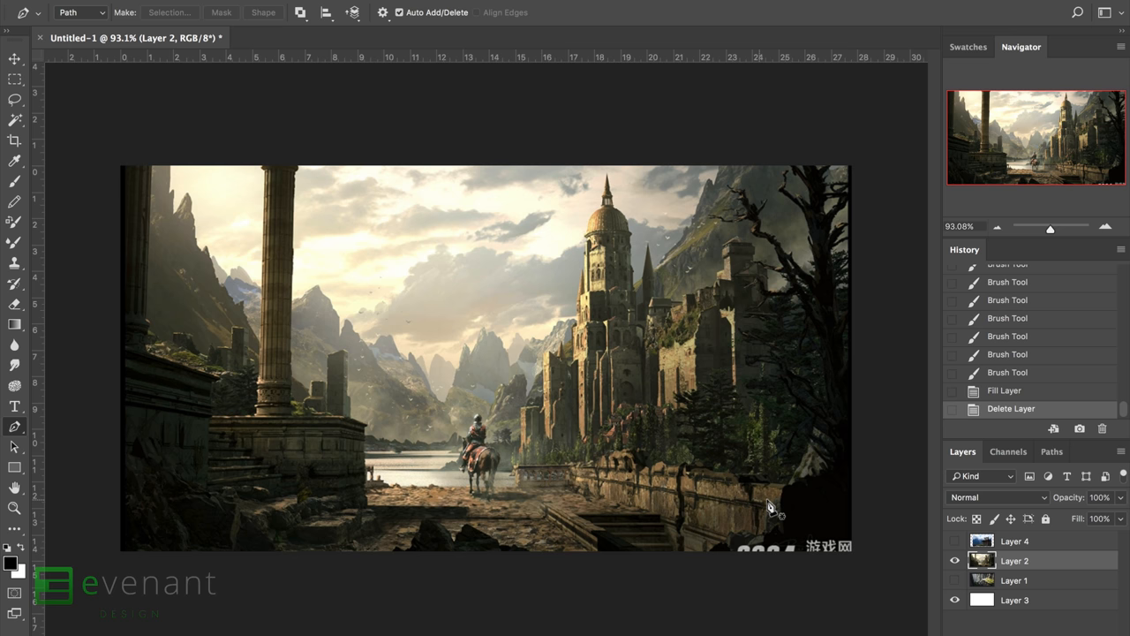
{"action": "mouse_move", "coordinate": [462, 432]}
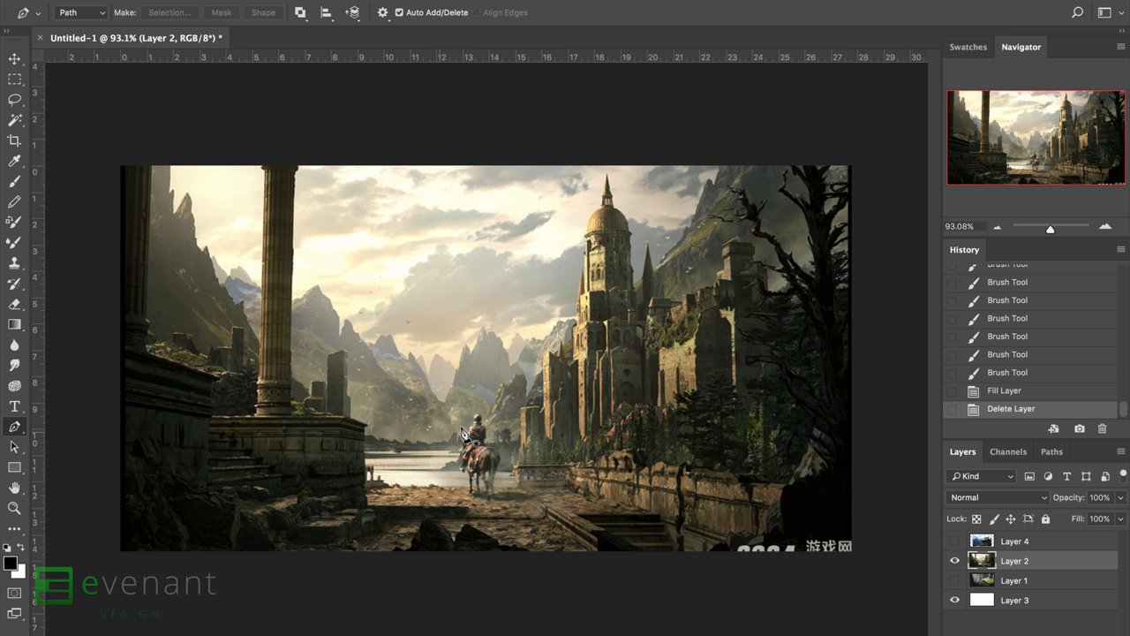
{"action": "left_click", "coordinate": [219, 378]}
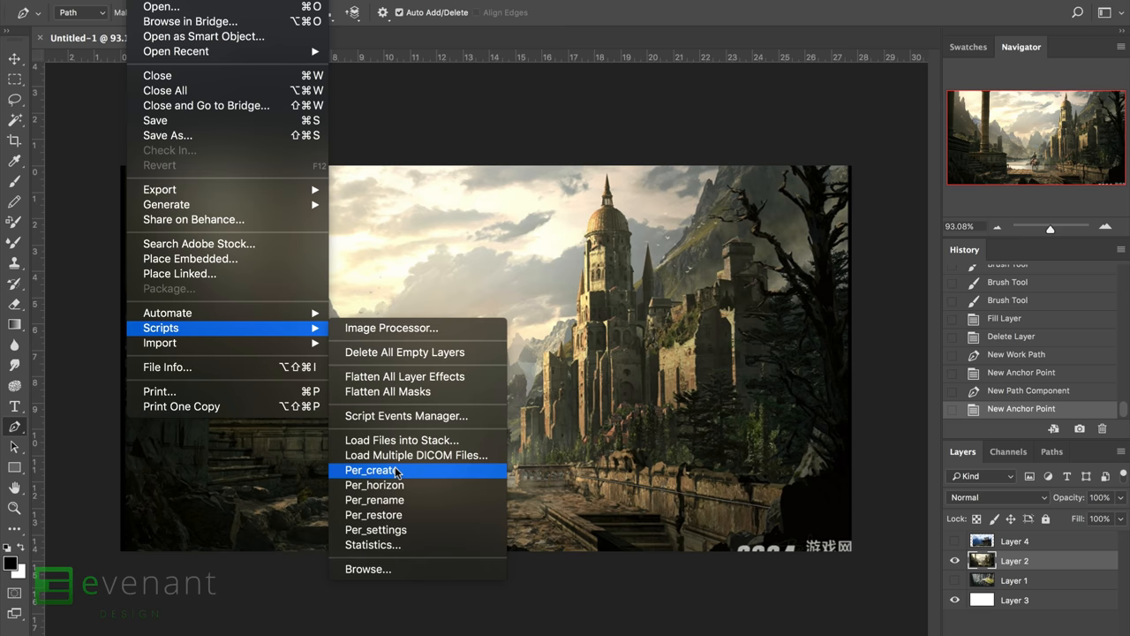
Step: Generate the castle's horizon grid, then mark points for the next vanishing point
{"action": "left_click", "coordinate": [370, 469]}
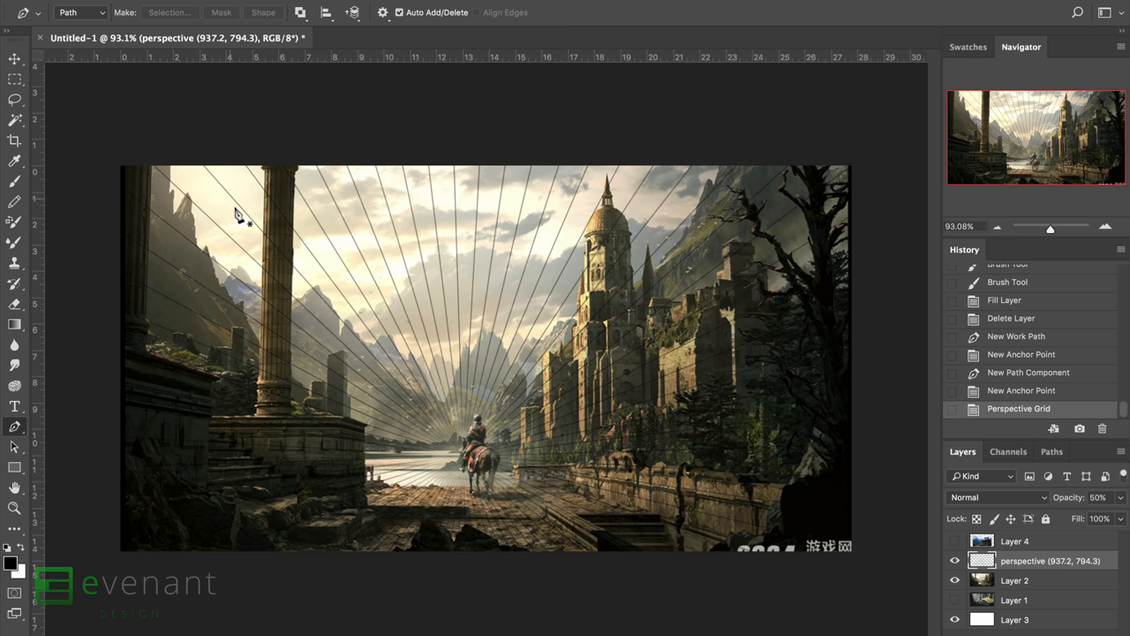
{"action": "left_click", "coordinate": [258, 381]}
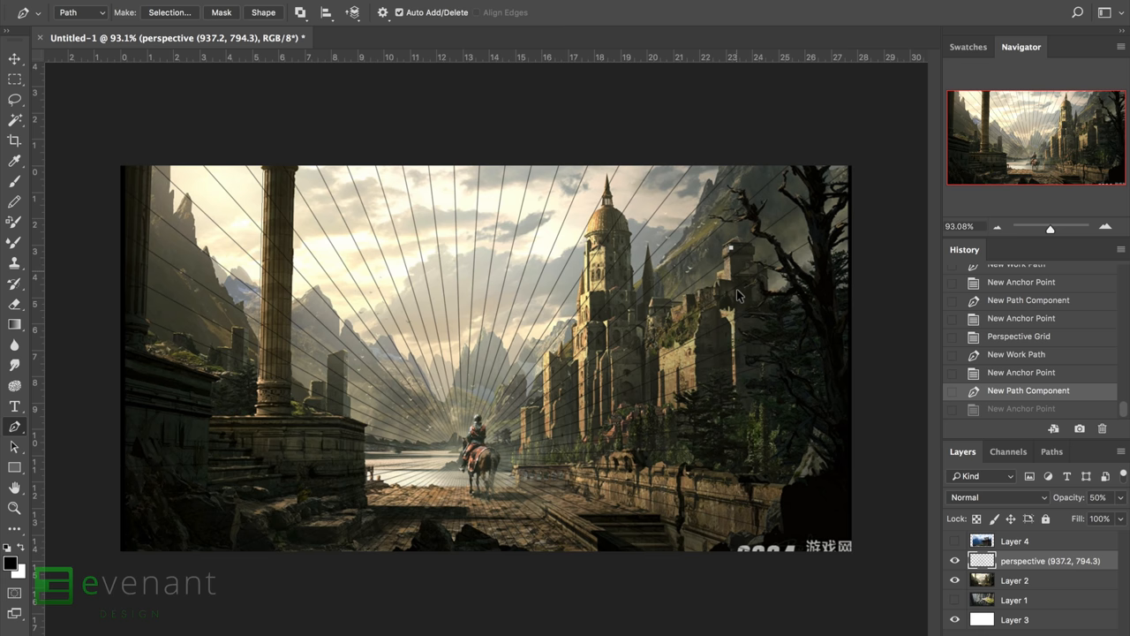
{"action": "left_click", "coordinate": [738, 409]}
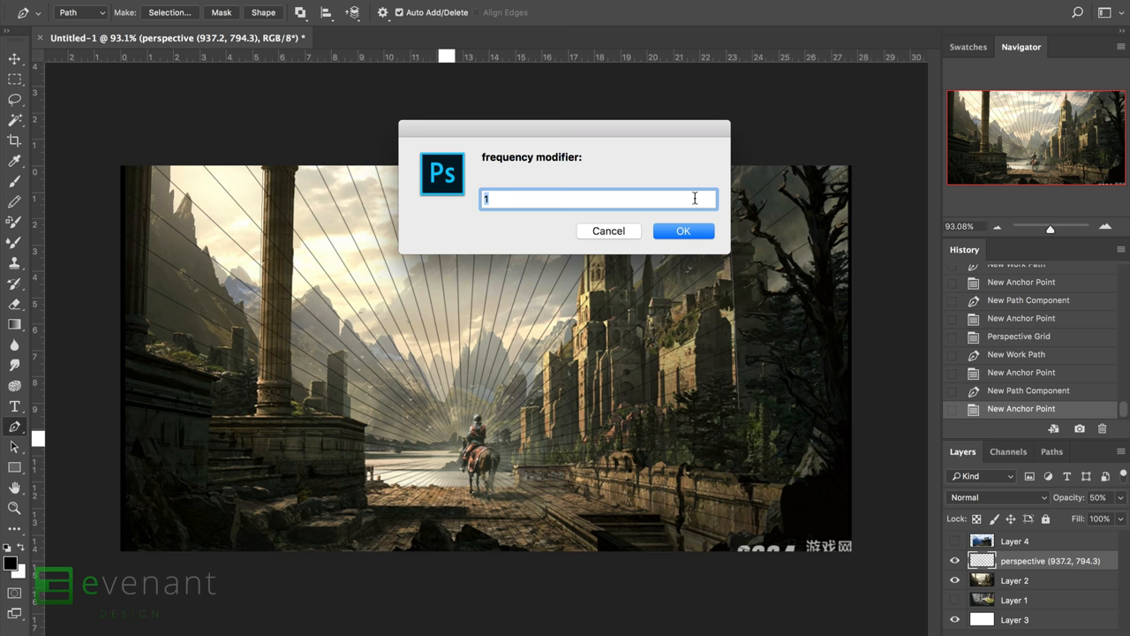
Step: Generate further castle grid layers at frequency modifier 1
{"action": "left_click", "coordinate": [683, 229]}
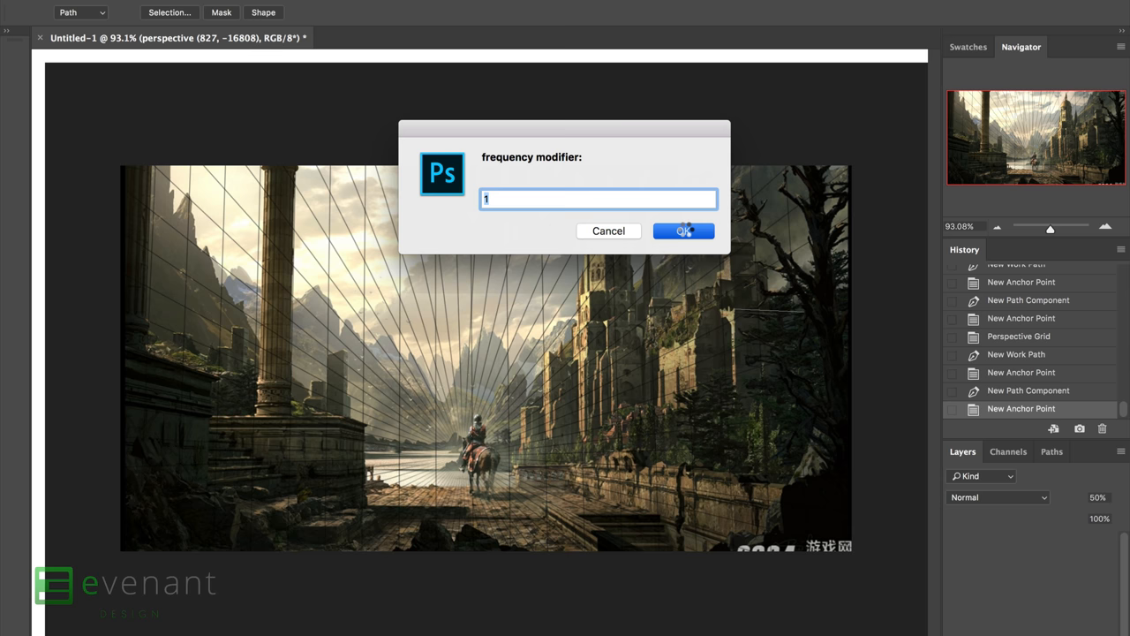
{"action": "left_click", "coordinate": [682, 229]}
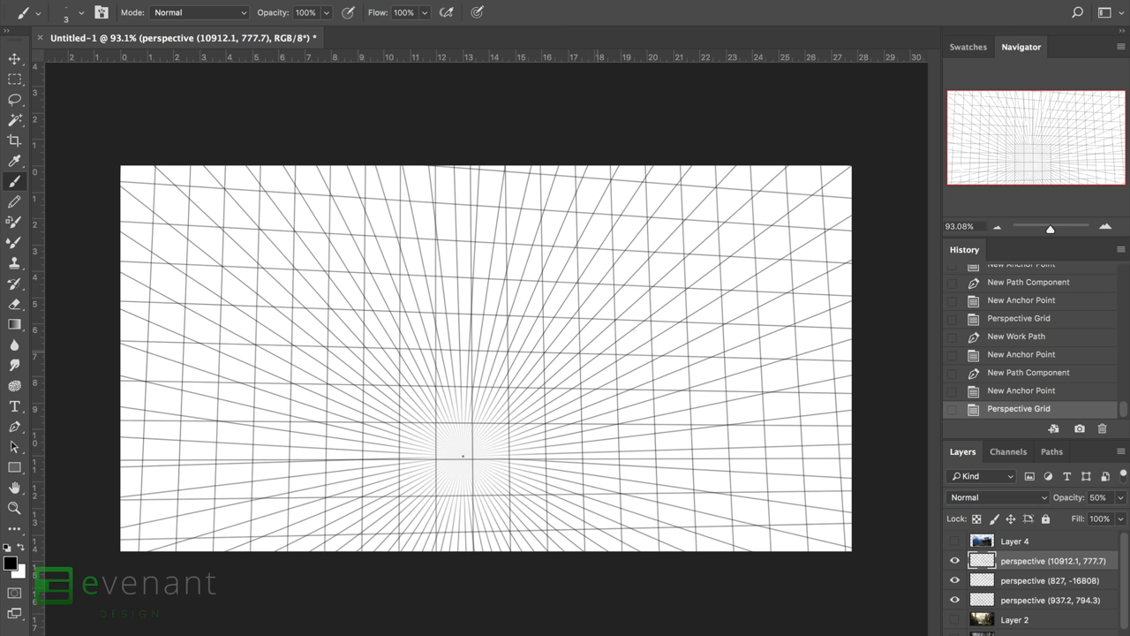
{"action": "mouse_move", "coordinate": [964, 562]}
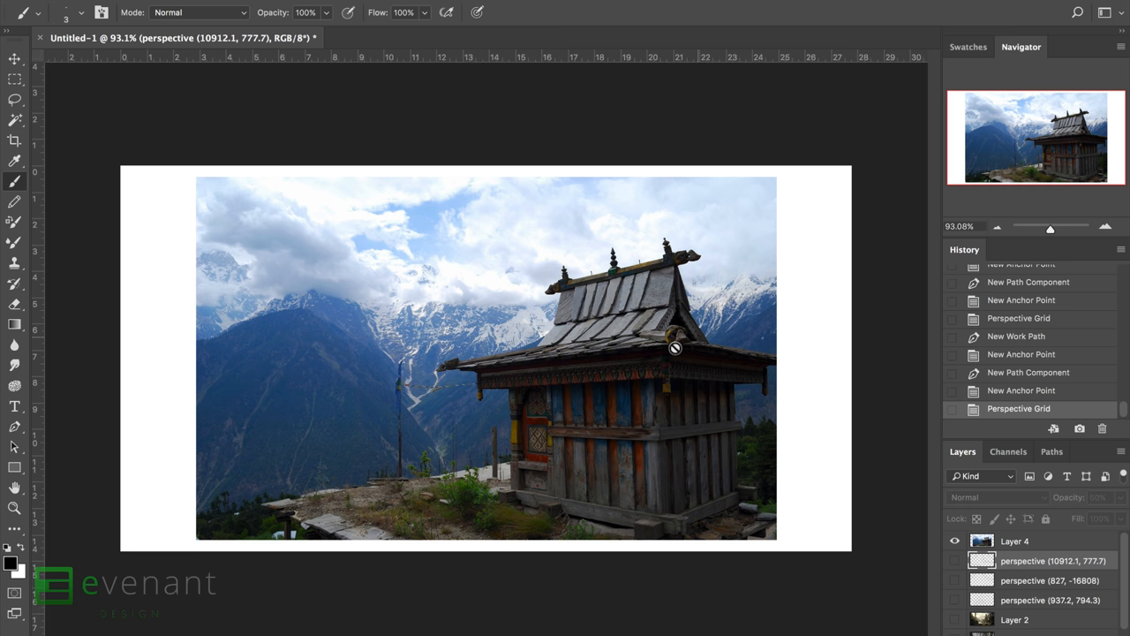
{"action": "mouse_move", "coordinate": [526, 438]}
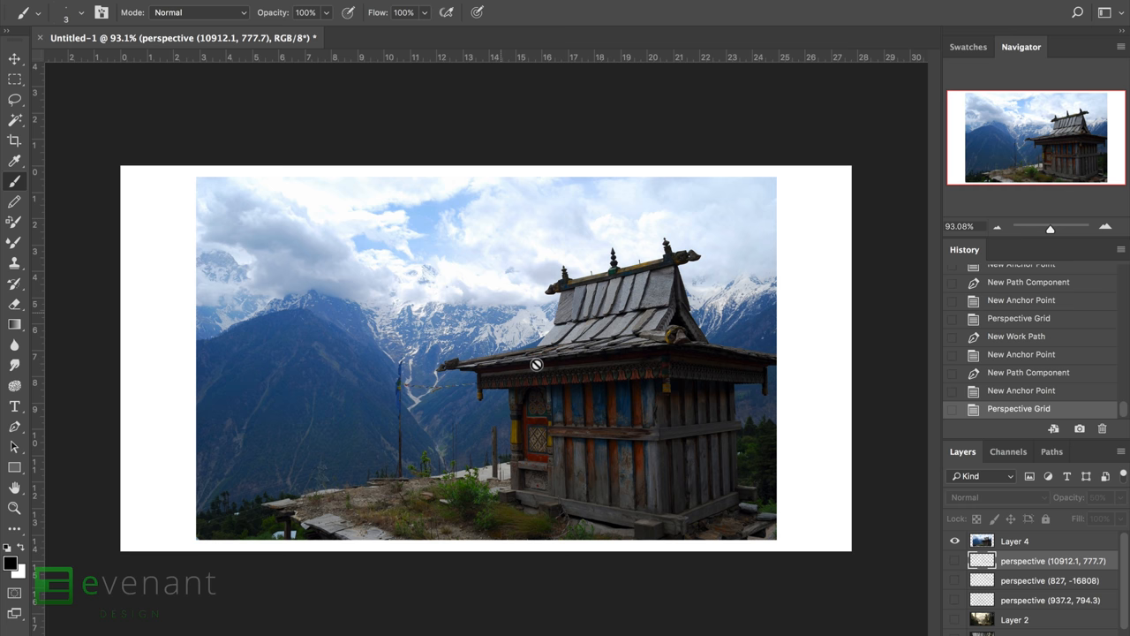
{"action": "mouse_move", "coordinate": [717, 150]}
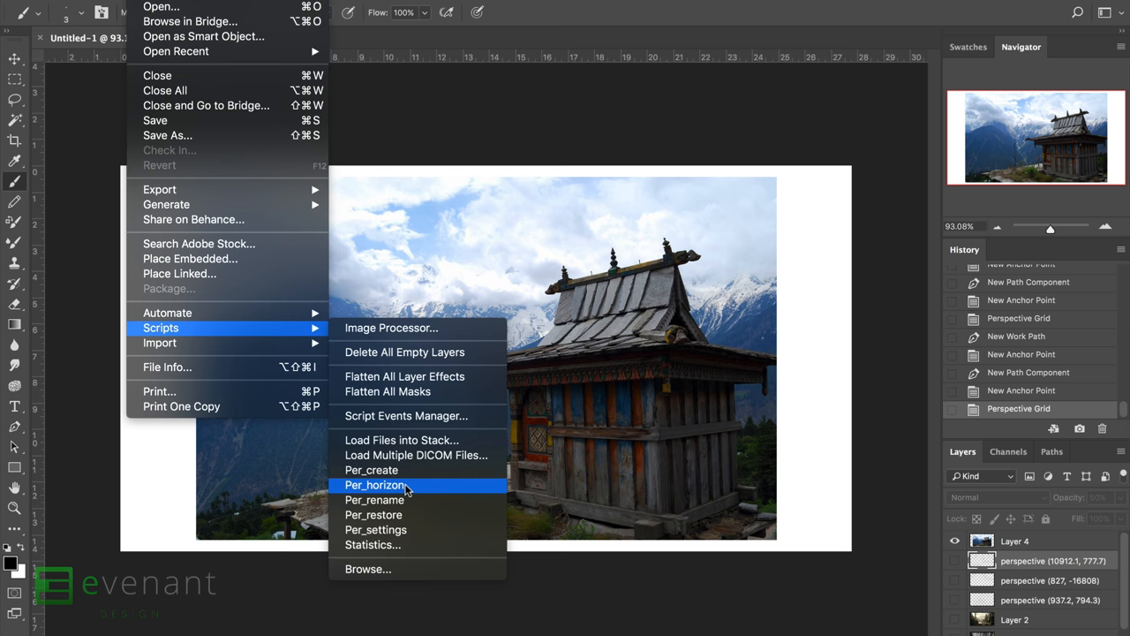
Step: Run the Per_horizon script to add a horizon layer of horizontal guide lines over the hut photo
{"action": "left_click", "coordinate": [378, 484]}
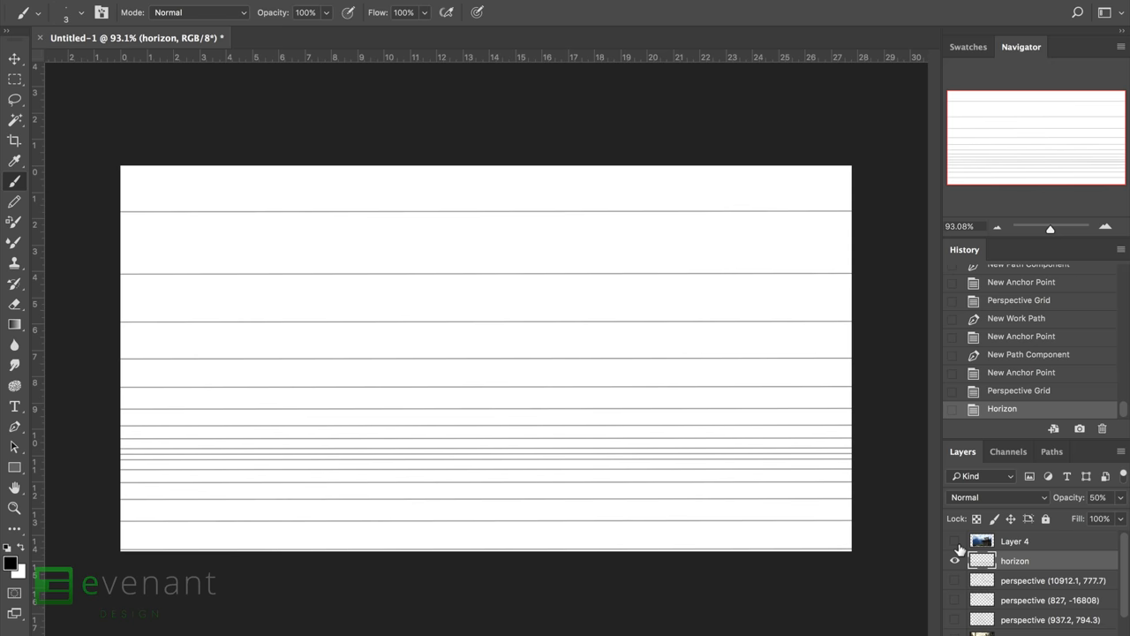